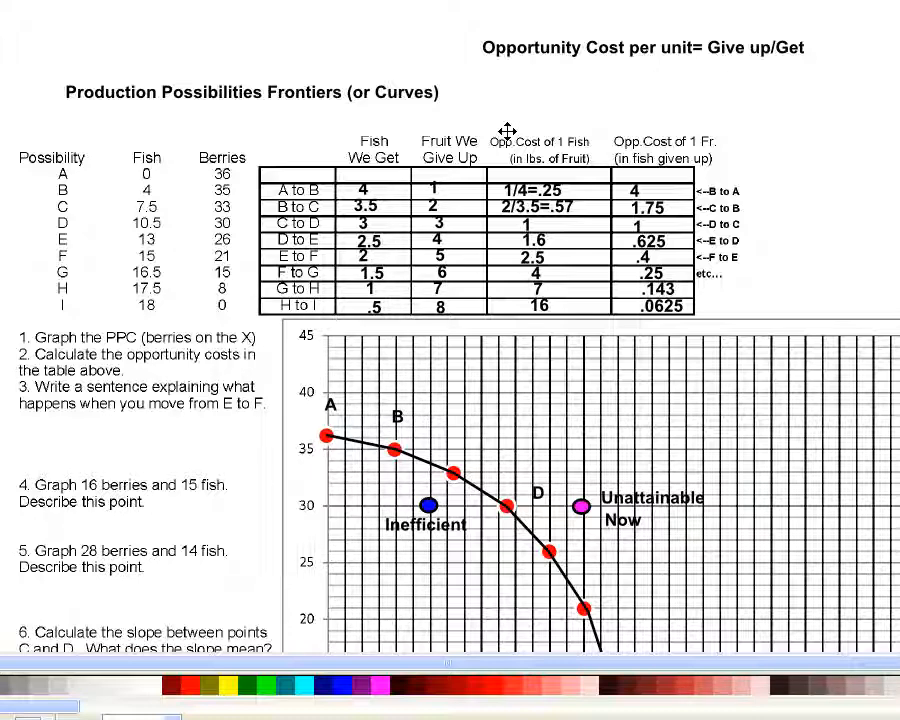
# Scroll to the graph and drag out a text area beside it for the Rise/Run note
pyautogui.scroll(-3)
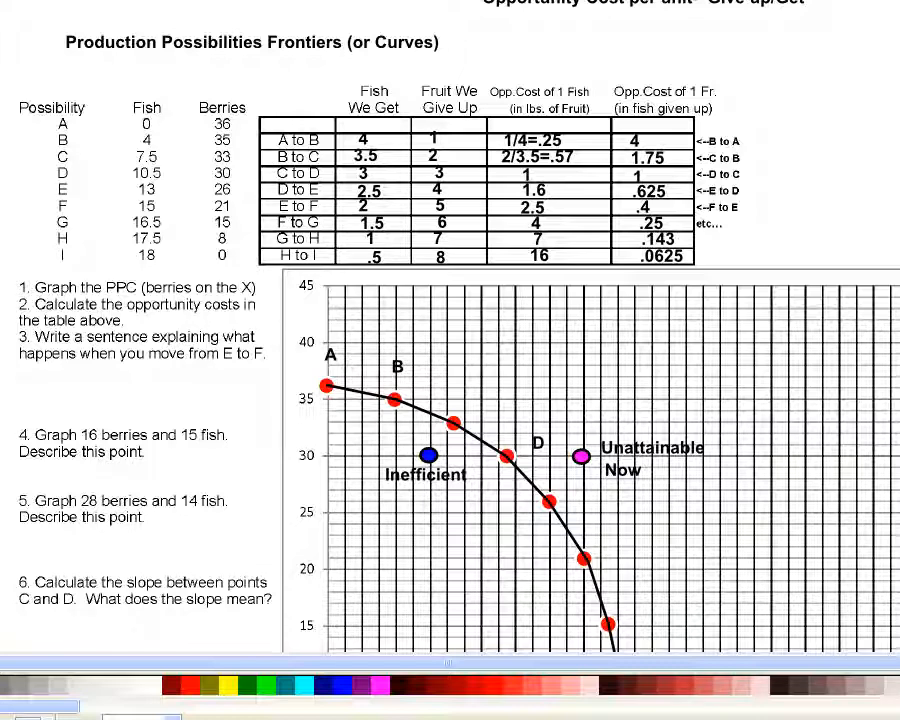
pyautogui.scroll(-3)
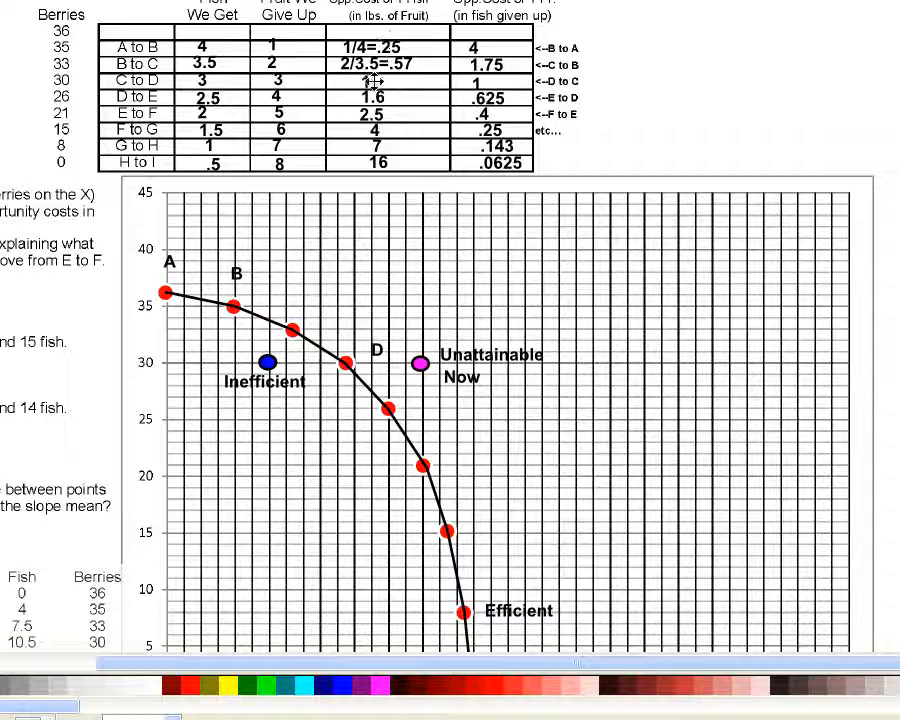
pyautogui.scroll(-3)
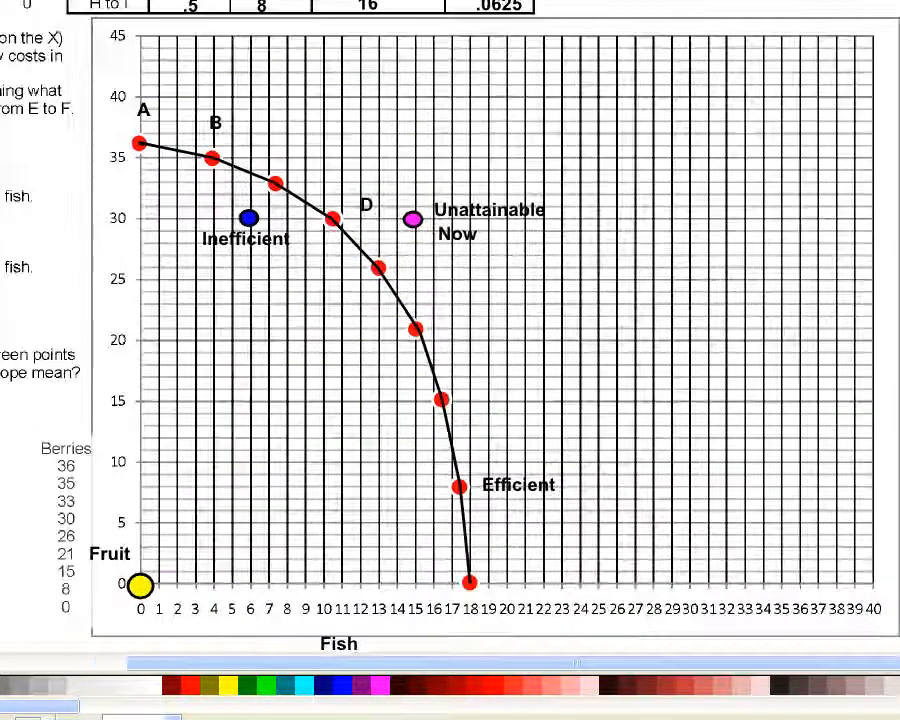
pyautogui.scroll(-3)
pyautogui.write('C')
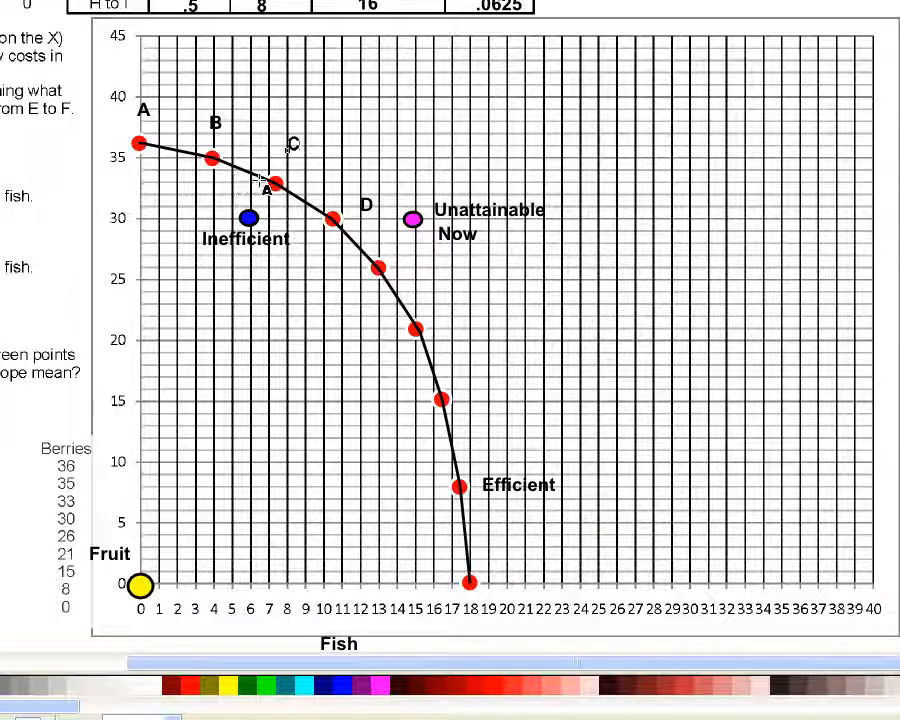
pyautogui.moveTo(268, 186); pyautogui.dragTo(278, 572)
pyautogui.write('3/3=1')
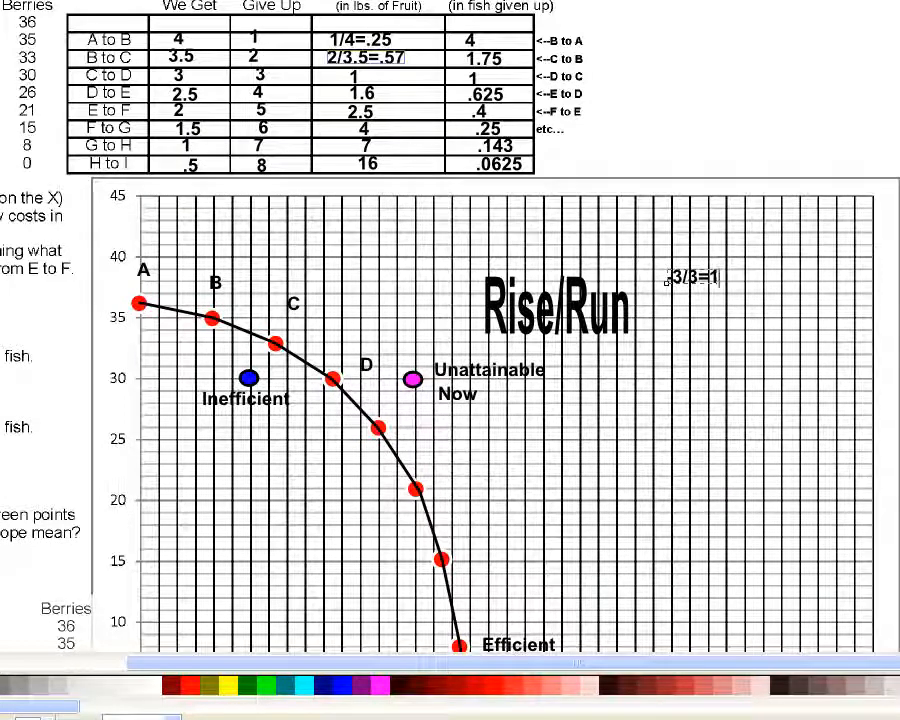
pyautogui.scroll(-3)
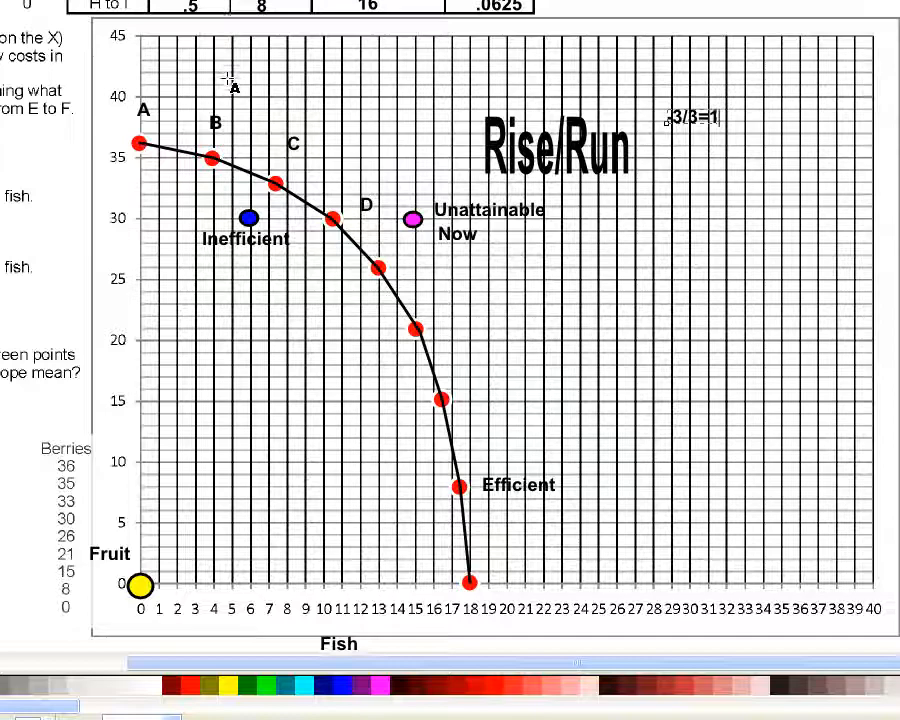
pyautogui.scroll(-3)
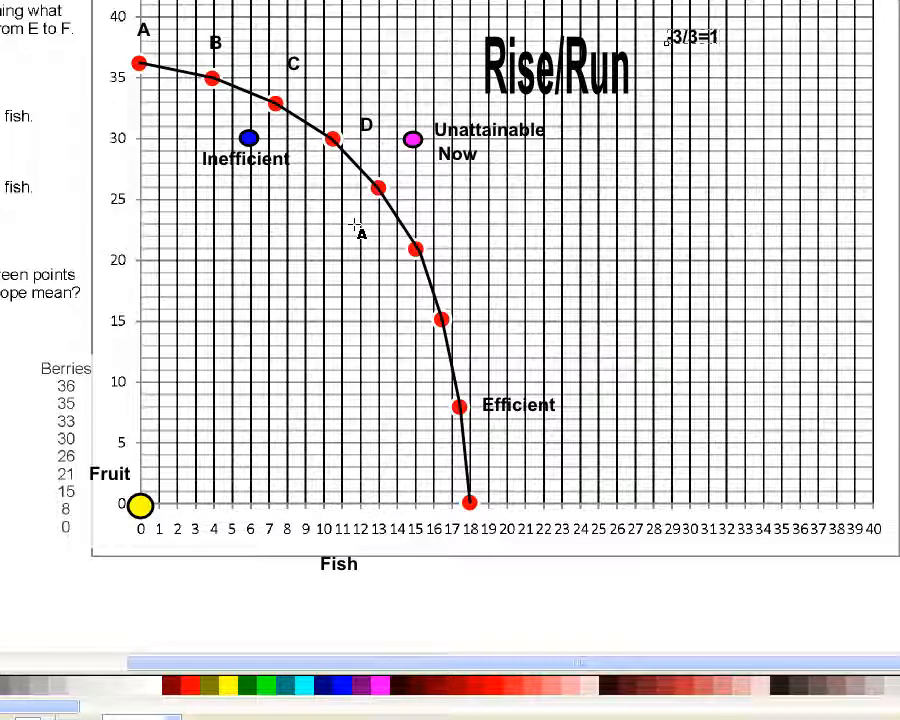
pyautogui.moveTo(424, 250)
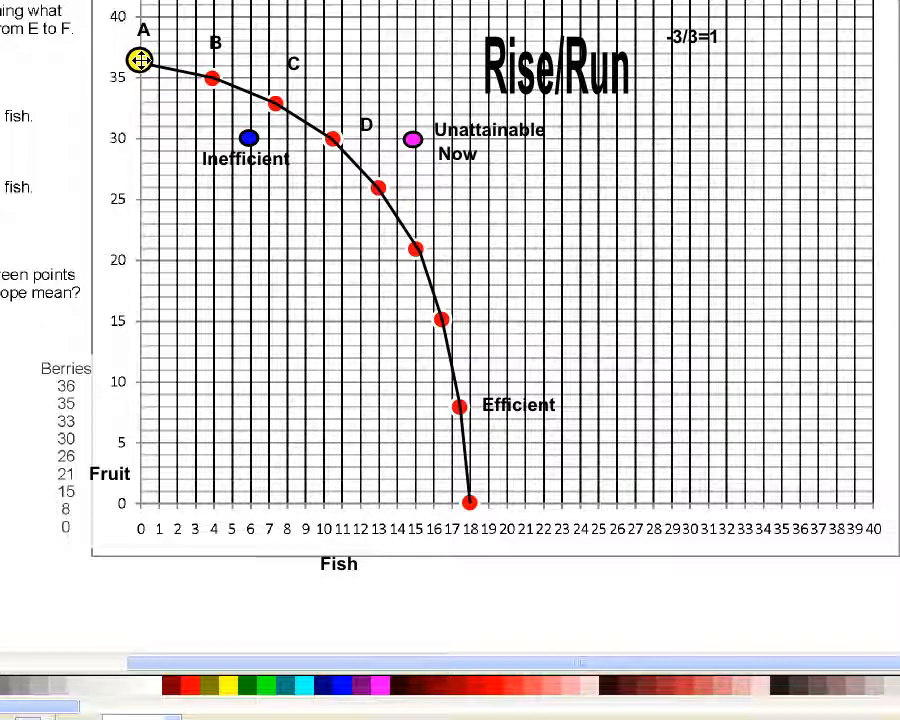
# Move the yellow marker between points A and B, settling it on point A
pyautogui.moveTo(142, 62); pyautogui.dragTo(210, 80)
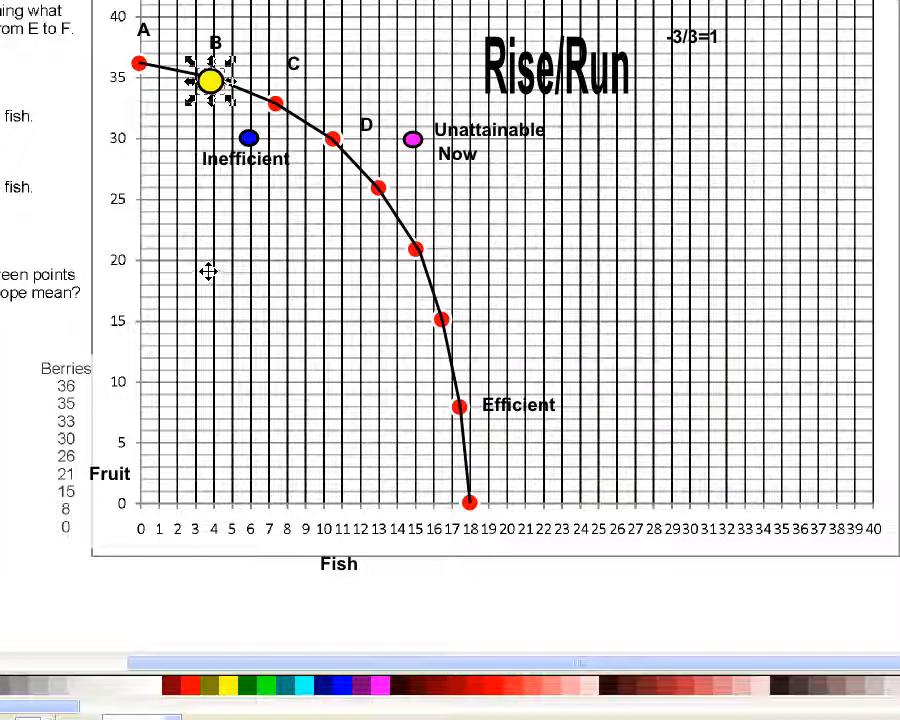
pyautogui.moveTo(204, 218)
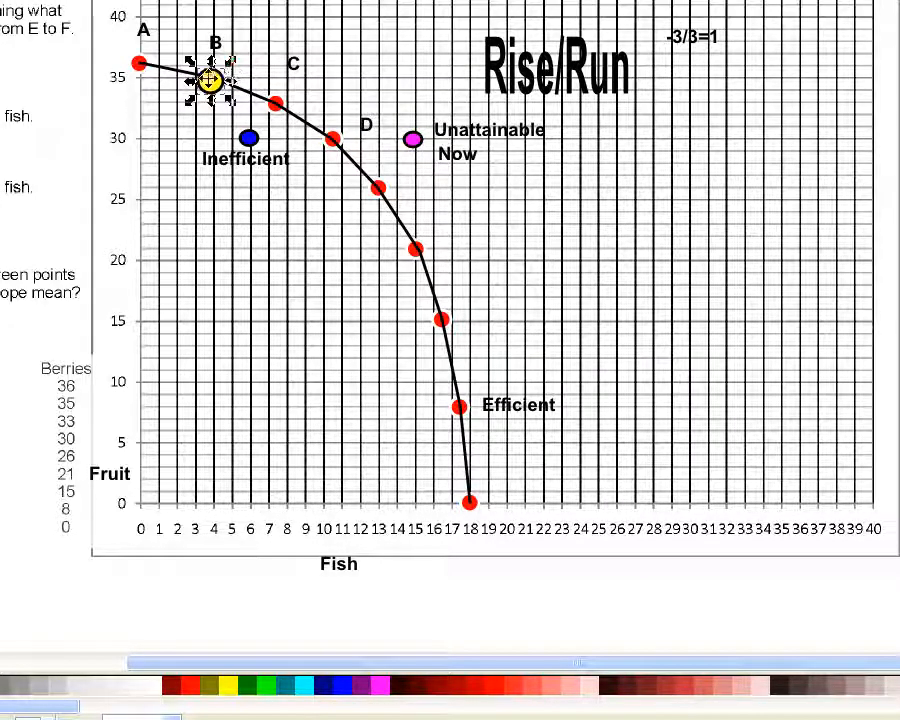
pyautogui.moveTo(210, 80); pyautogui.dragTo(156, 70)
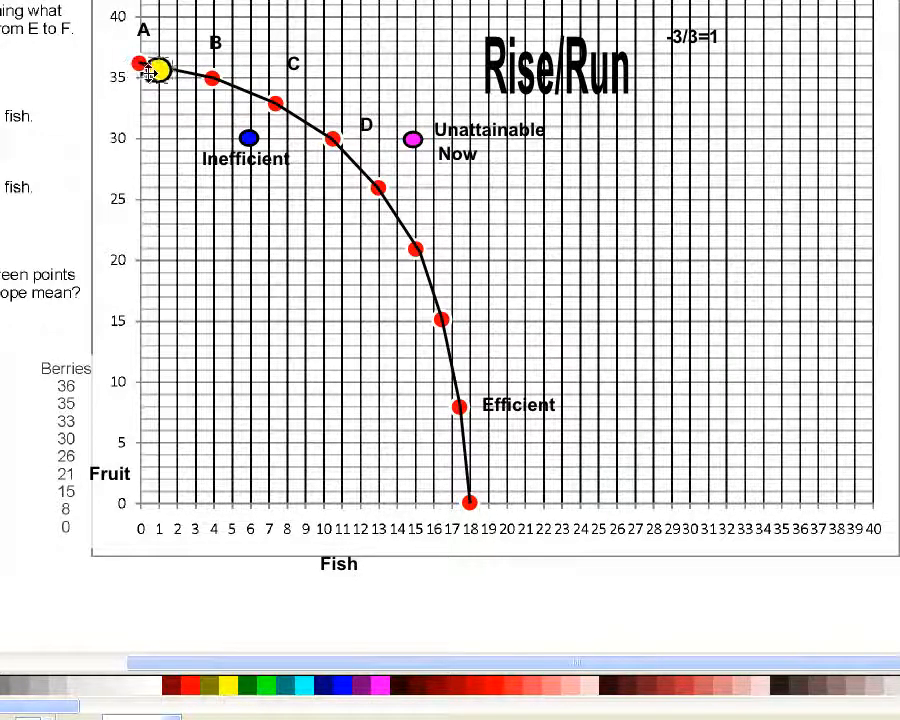
pyautogui.moveTo(156, 68); pyautogui.dragTo(110, 56)
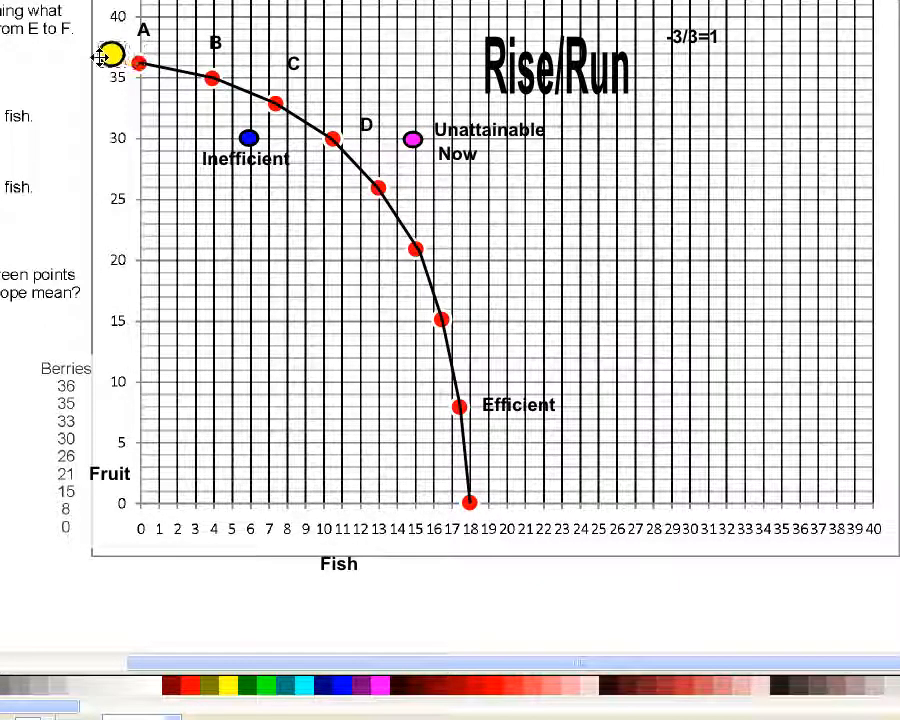
pyautogui.click(112, 56)
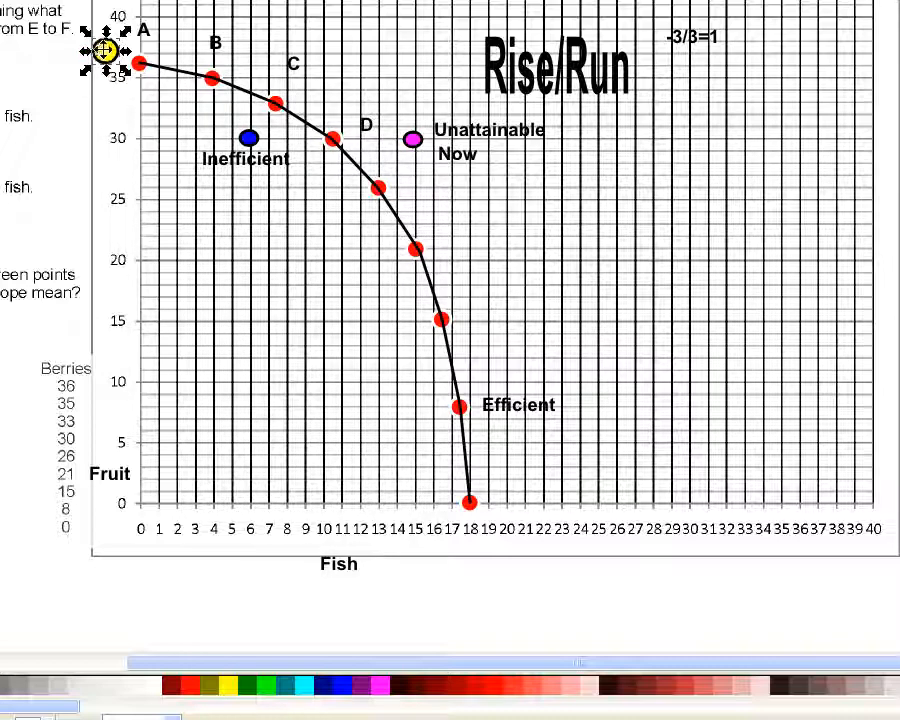
# Move the marker to B, back to A, then down onto the Fish axis near 4
pyautogui.moveTo(104, 50); pyautogui.dragTo(210, 82)
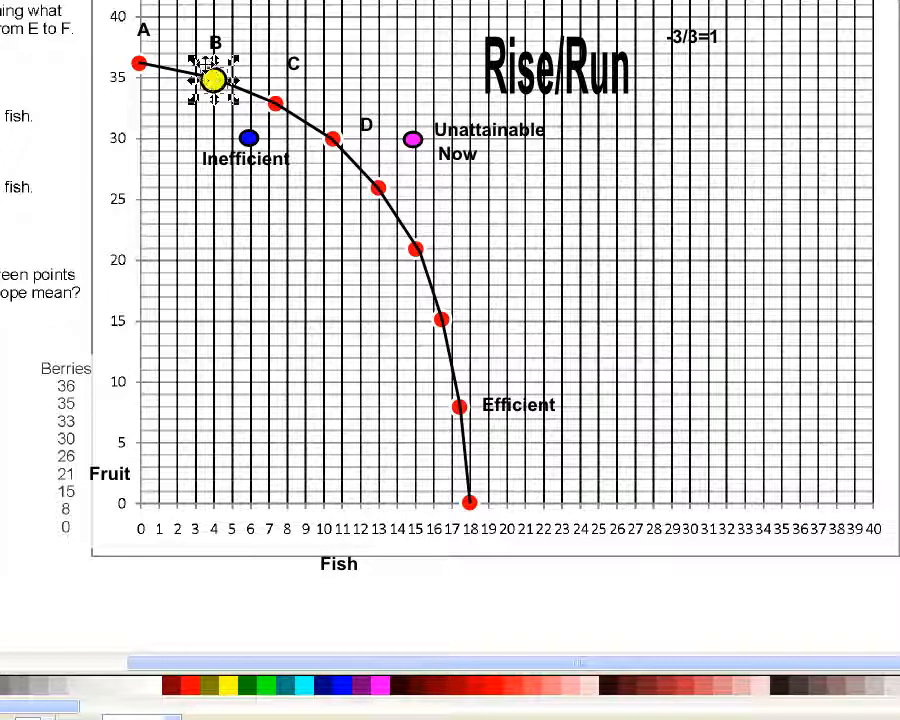
pyautogui.moveTo(216, 80); pyautogui.dragTo(150, 56)
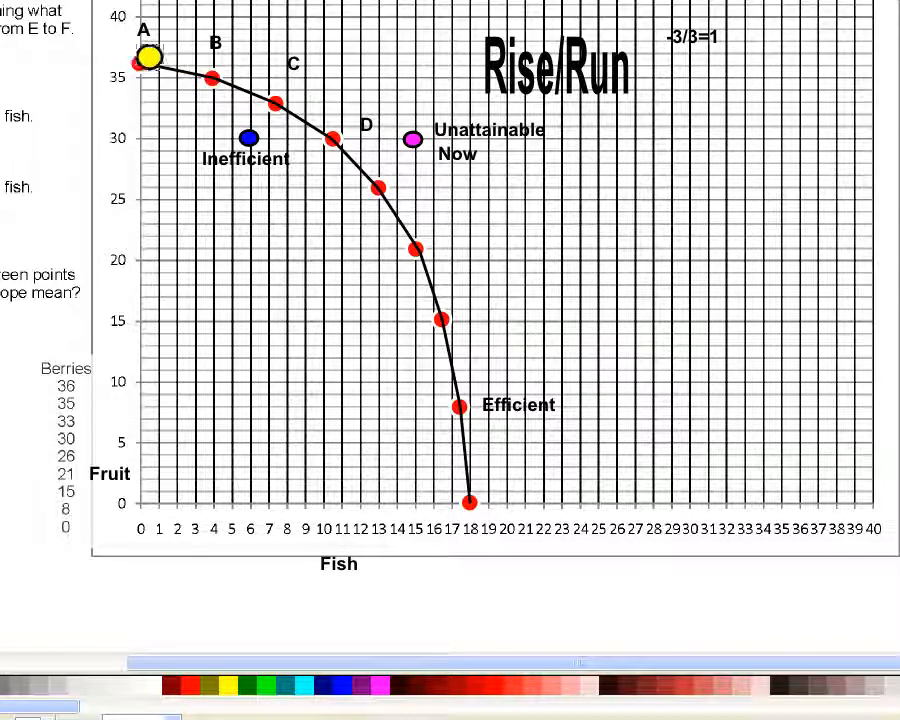
pyautogui.moveTo(148, 56); pyautogui.dragTo(148, 498)
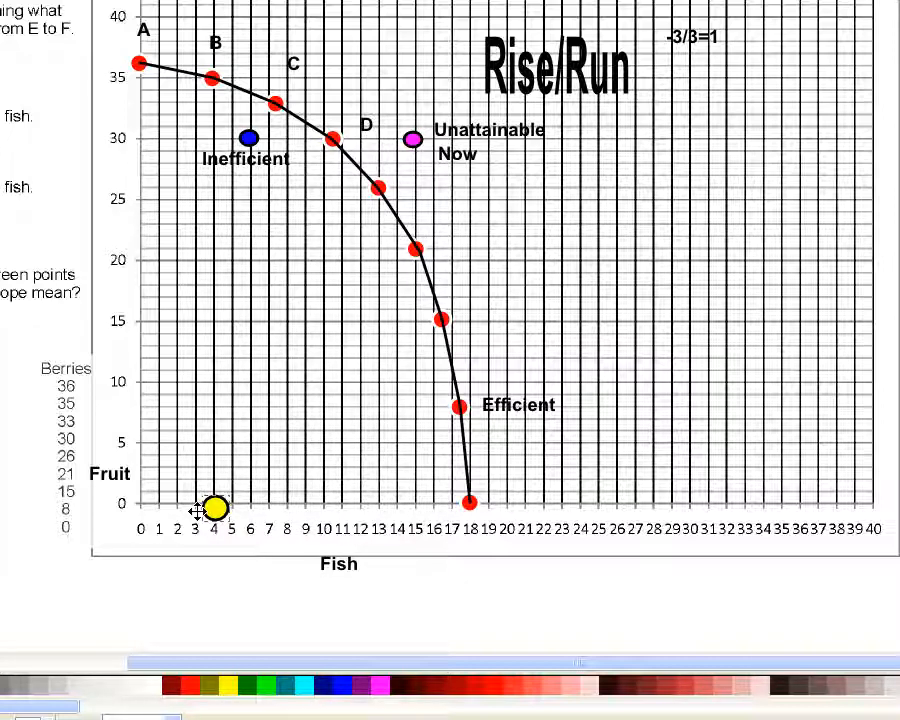
# Move the yellow marker from the Fish axis up onto point B of the curve
pyautogui.moveTo(212, 508); pyautogui.dragTo(210, 76)
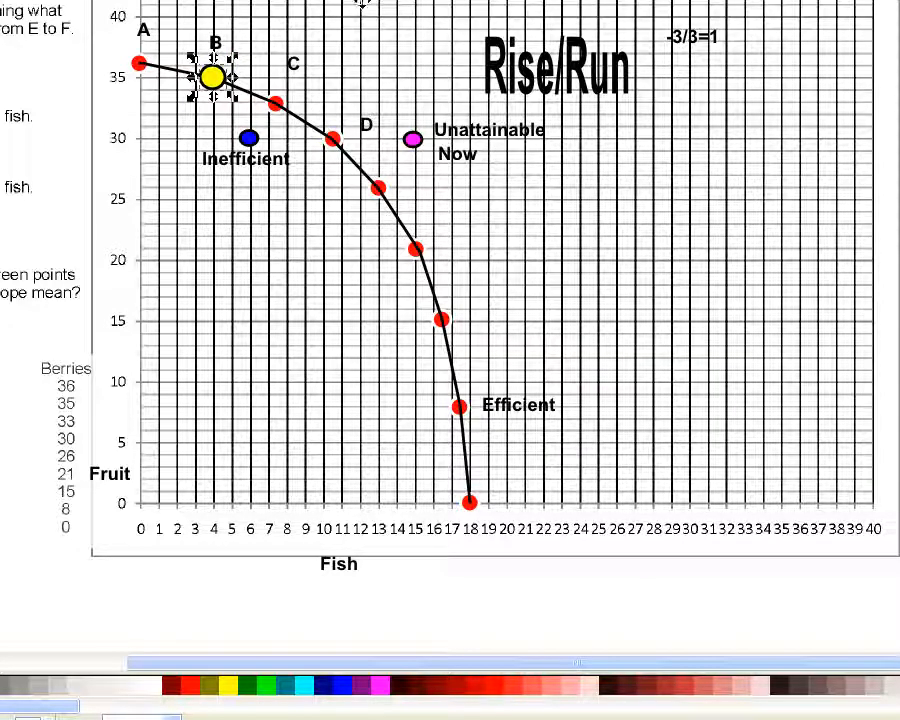
# Scroll the page to review the opportunity-cost table above the graph
pyautogui.scroll(-3)
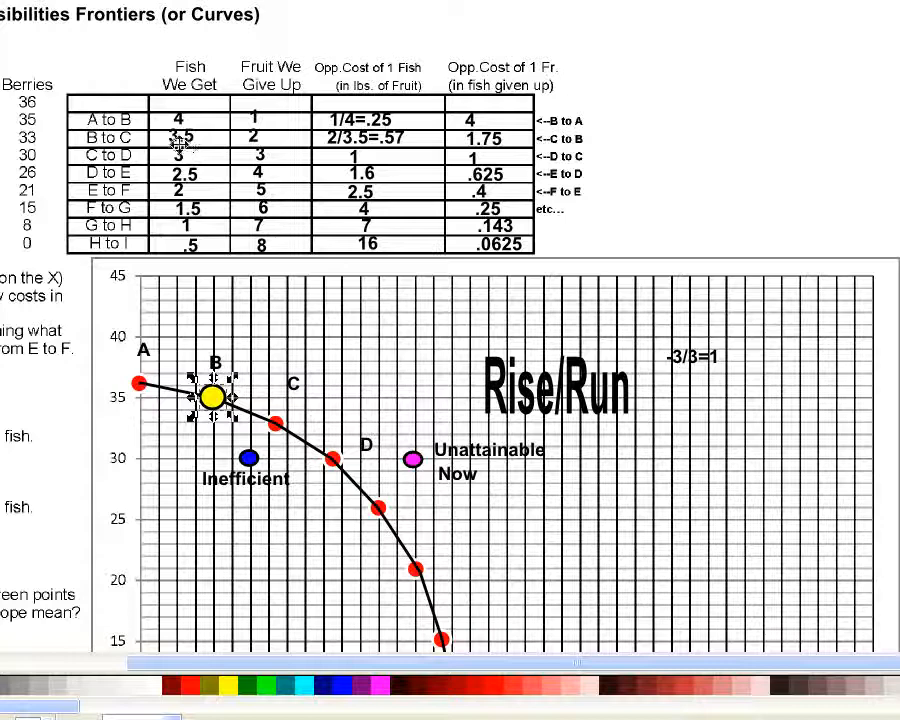
pyautogui.scroll(-3)
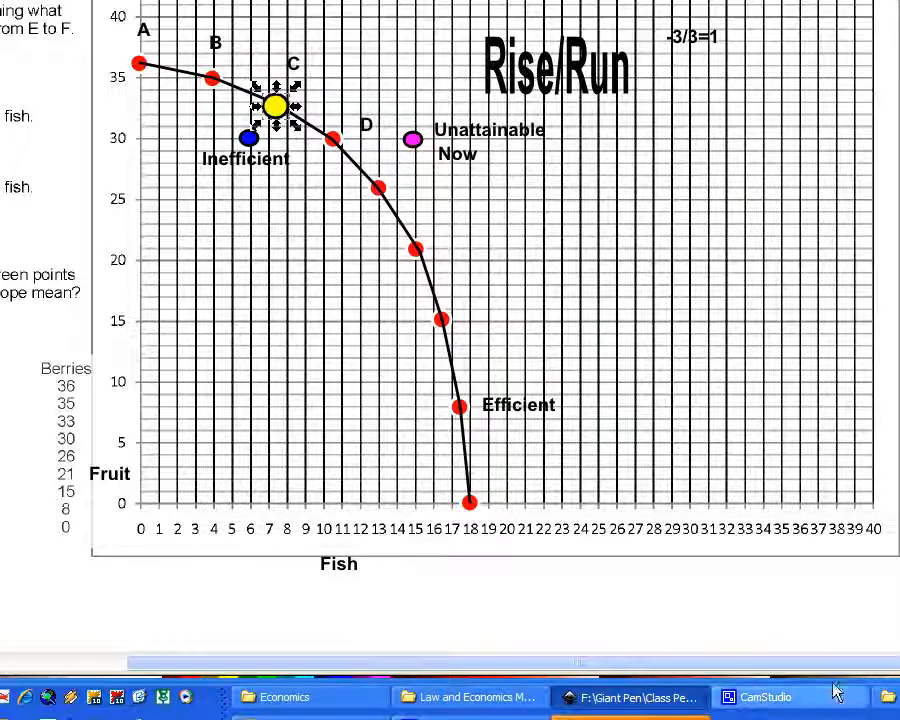
pyautogui.moveTo(724, 460)
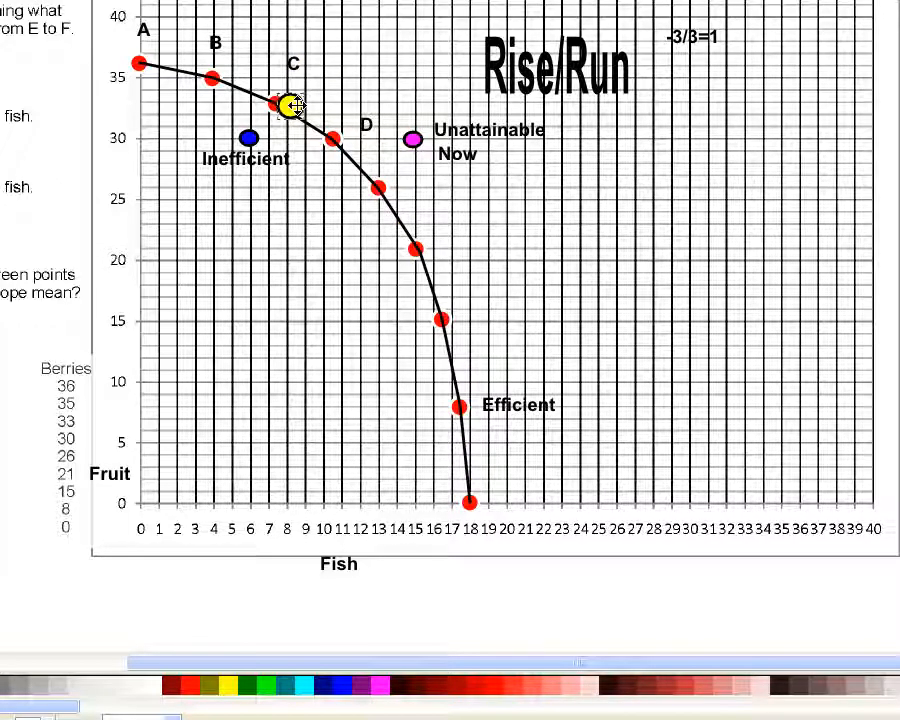
# Slide the yellow marker down the curve past D to the Efficient point
pyautogui.moveTo(290, 104); pyautogui.dragTo(376, 176)
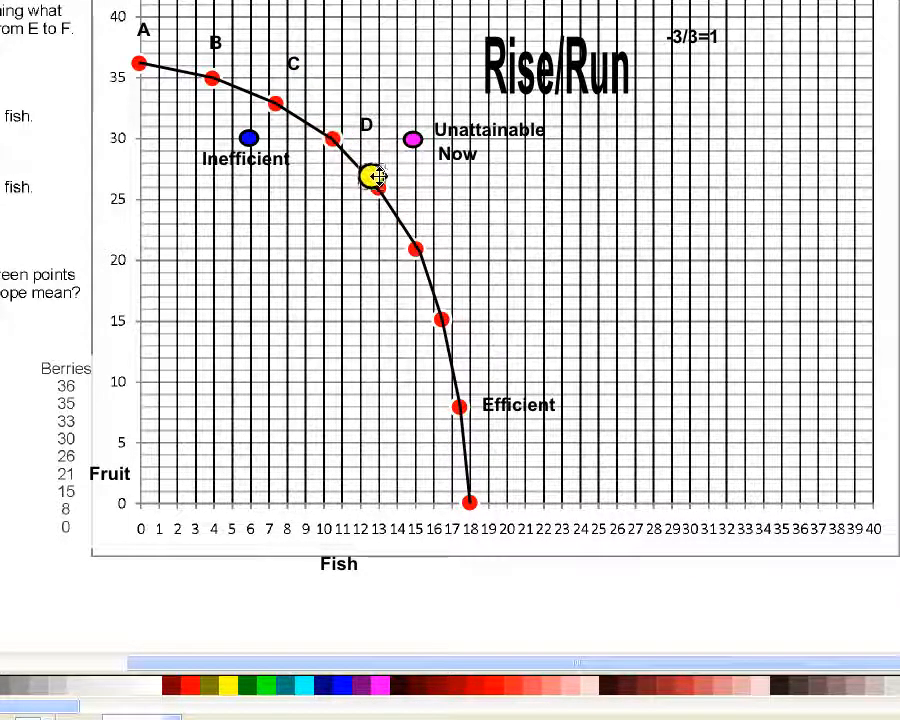
pyautogui.moveTo(376, 176); pyautogui.dragTo(464, 364)
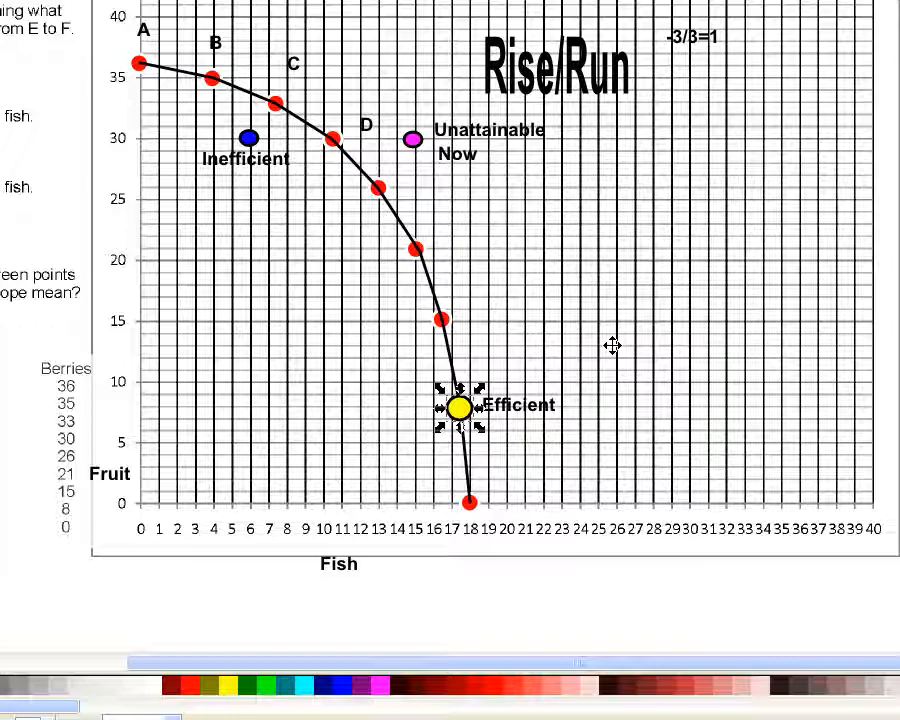
pyautogui.moveTo(508, 442)
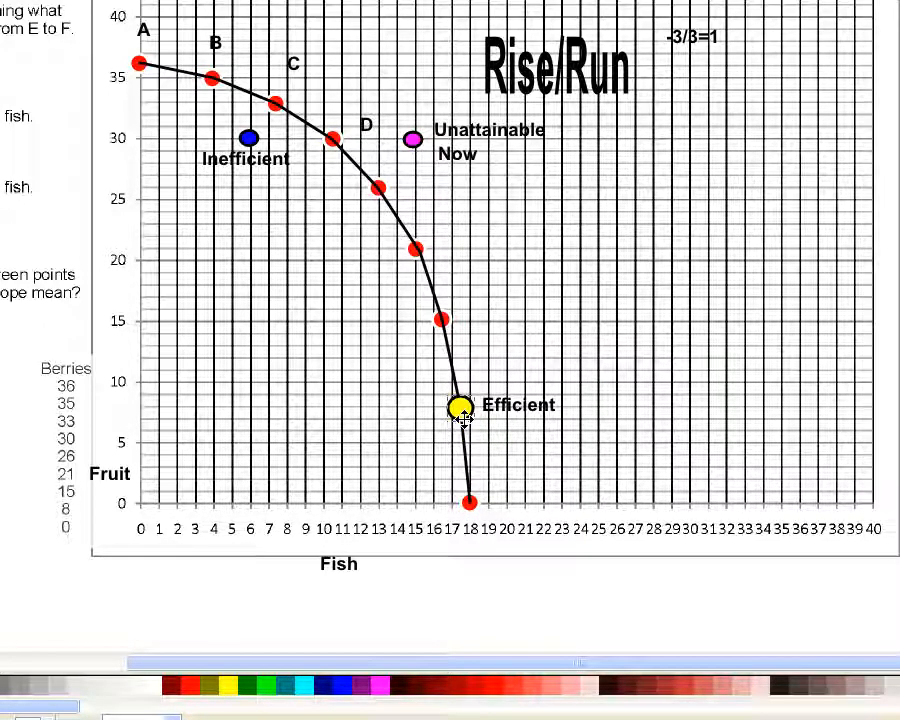
# Move the marker to the 18-fish end and back to the Efficient point
pyautogui.moveTo(460, 408); pyautogui.dragTo(468, 502)
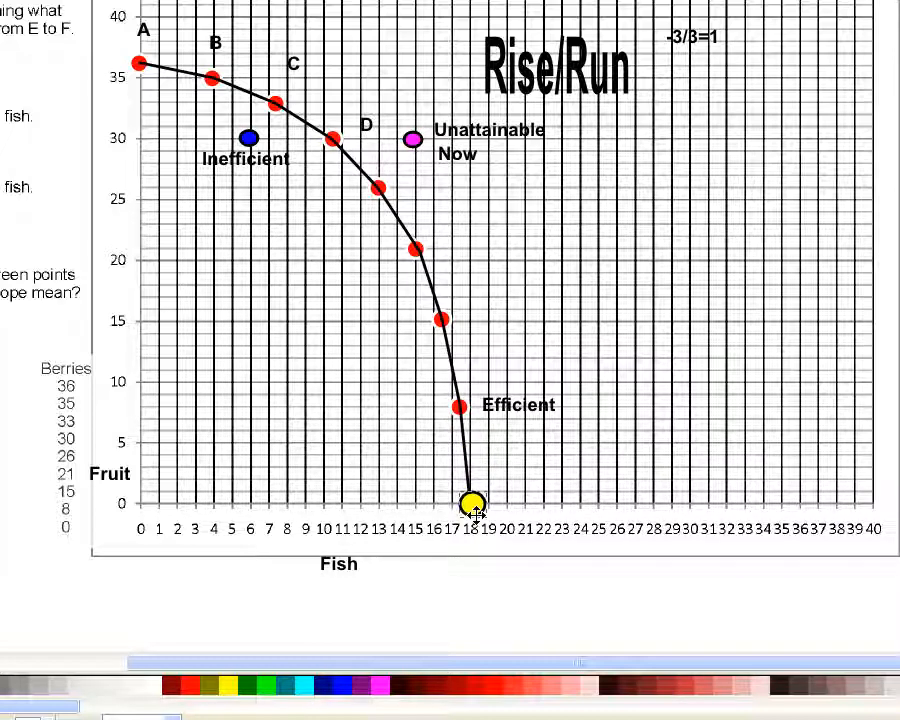
pyautogui.moveTo(468, 502); pyautogui.dragTo(450, 404)
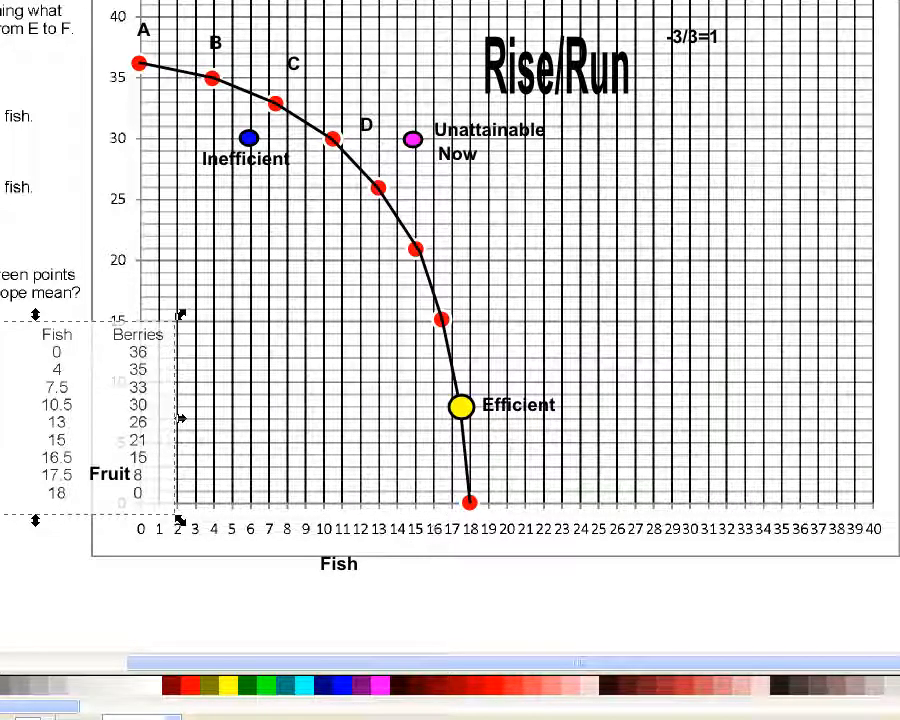
# Shuttle the marker between the Efficient point and the 18-fish, zero-berries end, leaving it at the end
pyautogui.moveTo(460, 408); pyautogui.dragTo(470, 464)
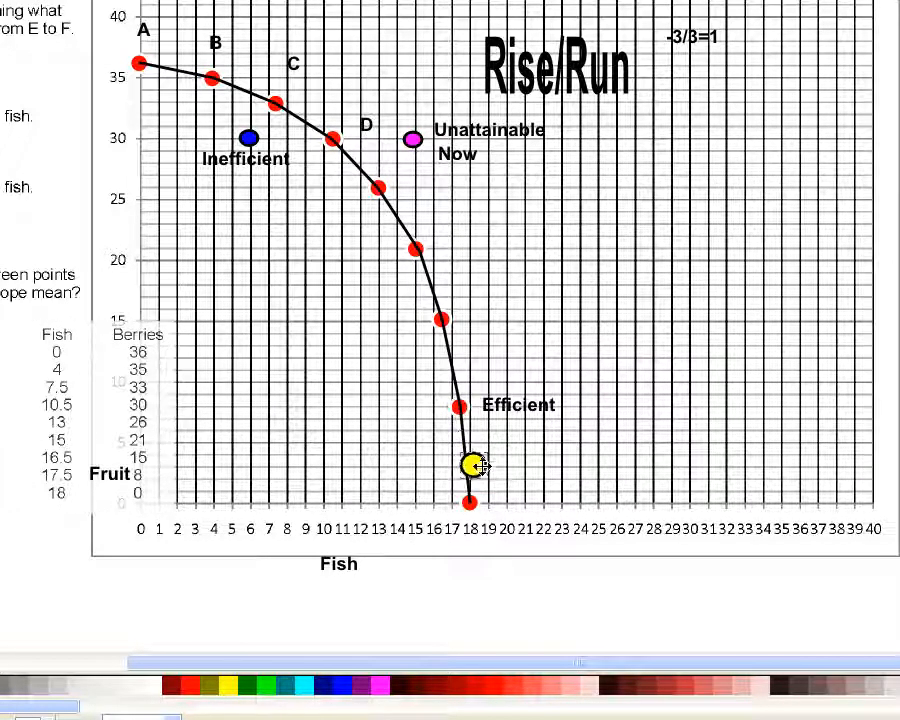
pyautogui.moveTo(470, 464); pyautogui.dragTo(444, 404)
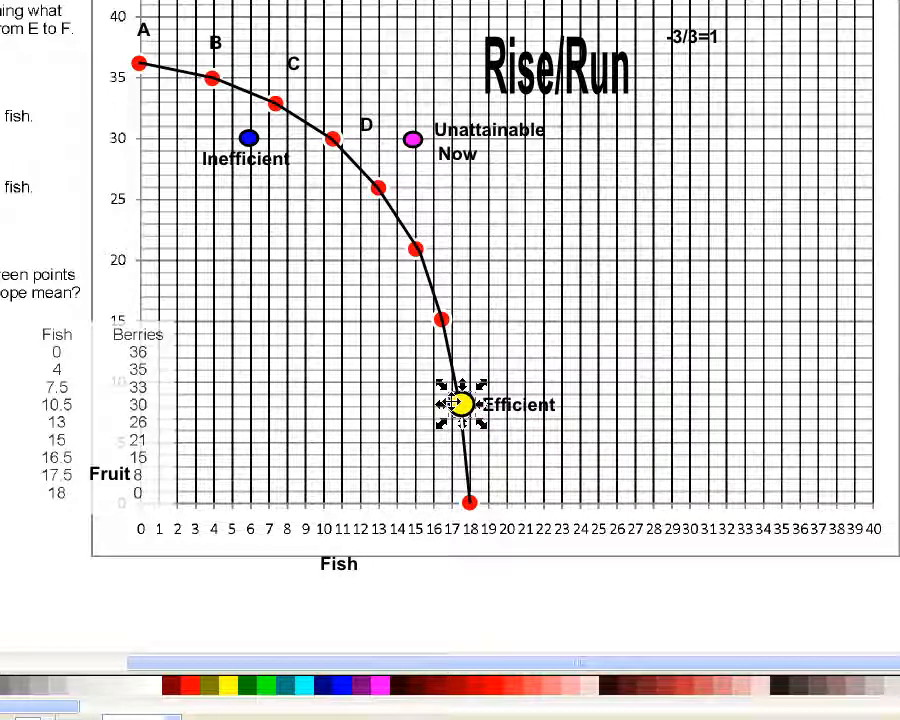
pyautogui.moveTo(460, 404); pyautogui.dragTo(470, 504)
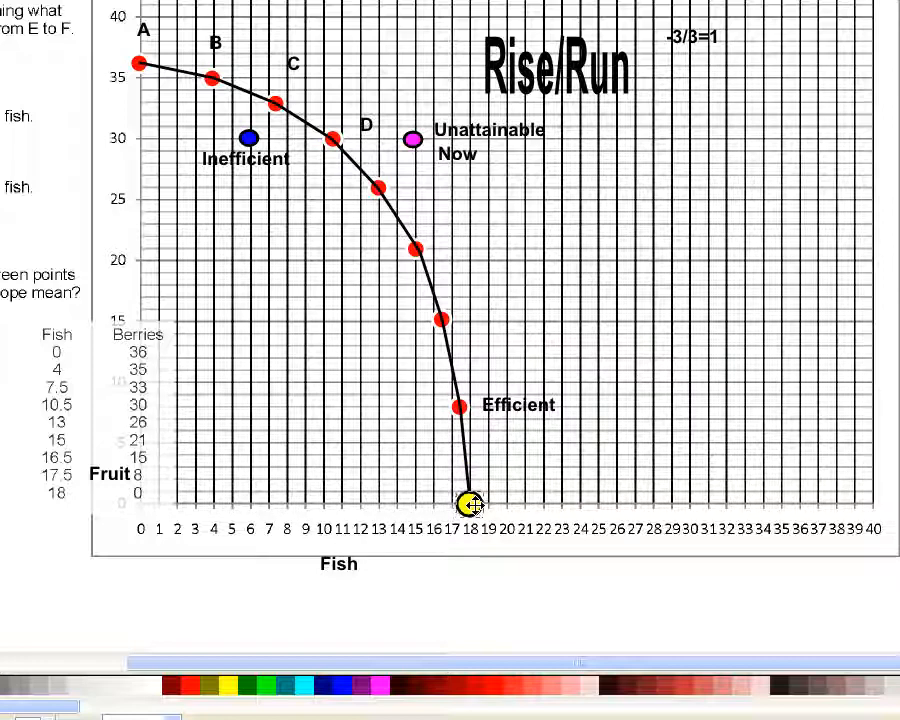
pyautogui.moveTo(470, 504); pyautogui.dragTo(464, 406)
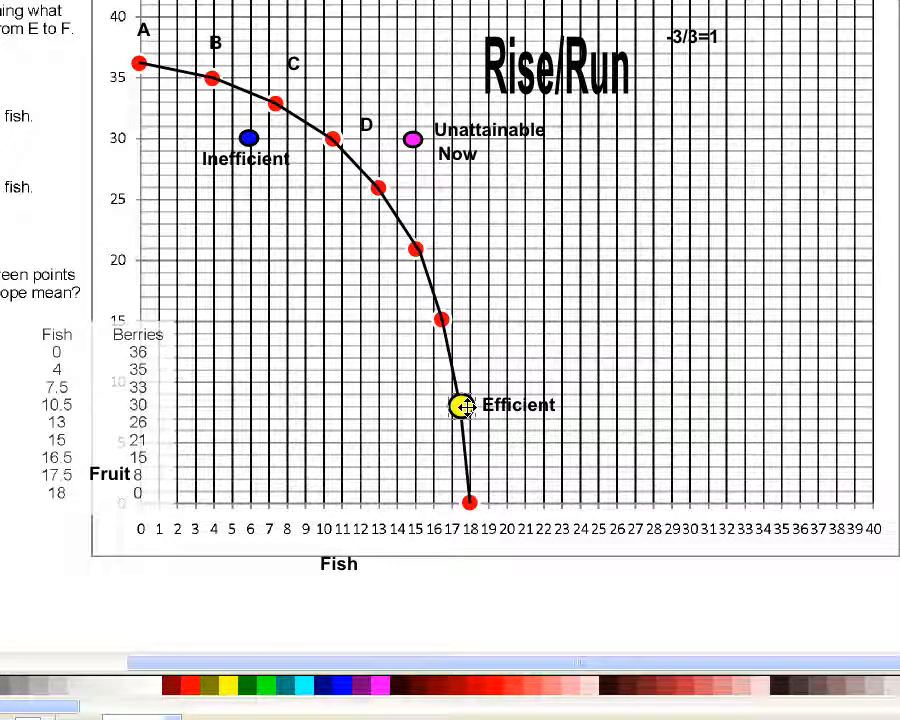
pyautogui.moveTo(462, 404); pyautogui.dragTo(470, 496)
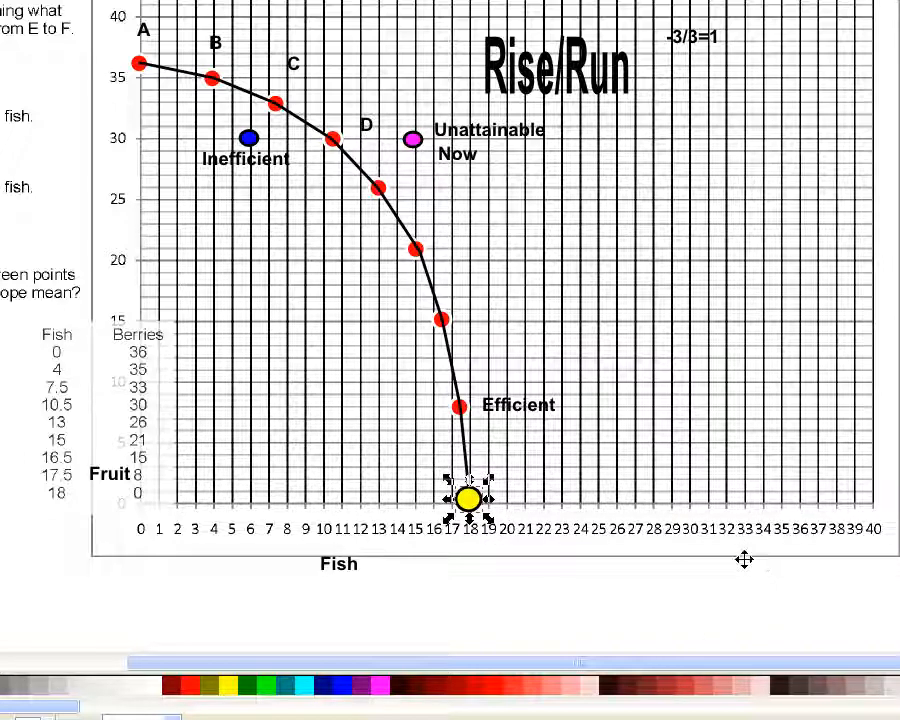
pyautogui.moveTo(466, 500); pyautogui.dragTo(464, 468)
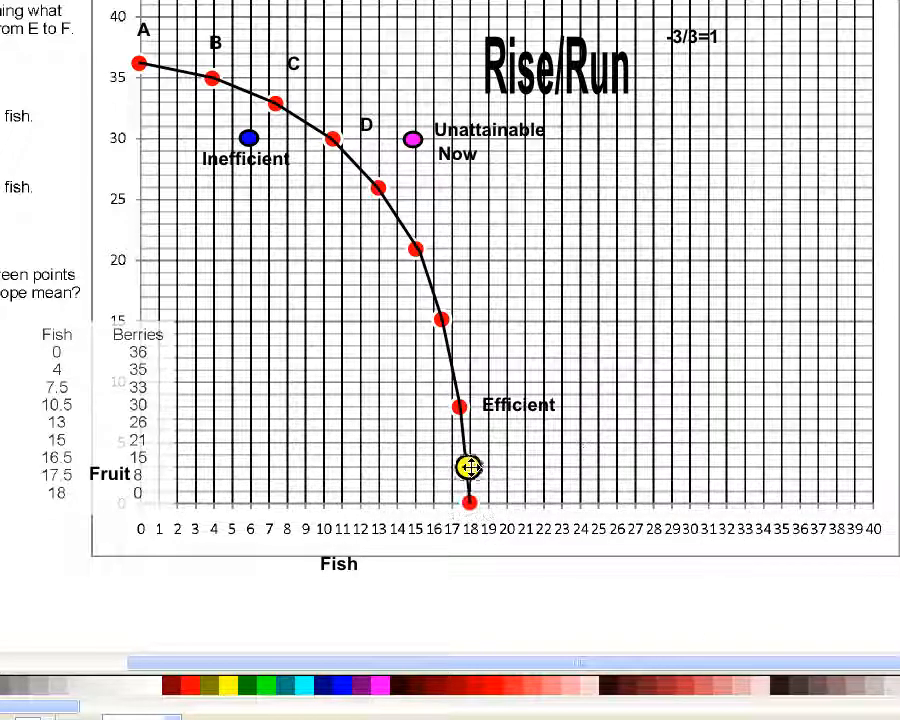
pyautogui.moveTo(466, 468); pyautogui.dragTo(466, 504)
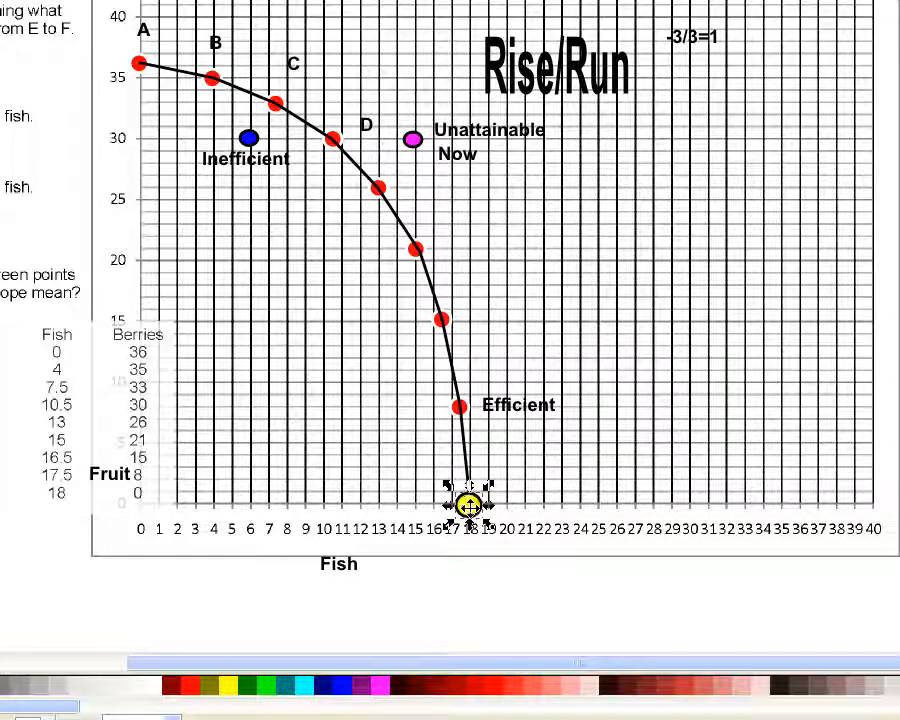
# Move the marker to point A, down past D, then off the curve into the unattainable area near 26 fish
pyautogui.moveTo(468, 504); pyautogui.dragTo(132, 64)
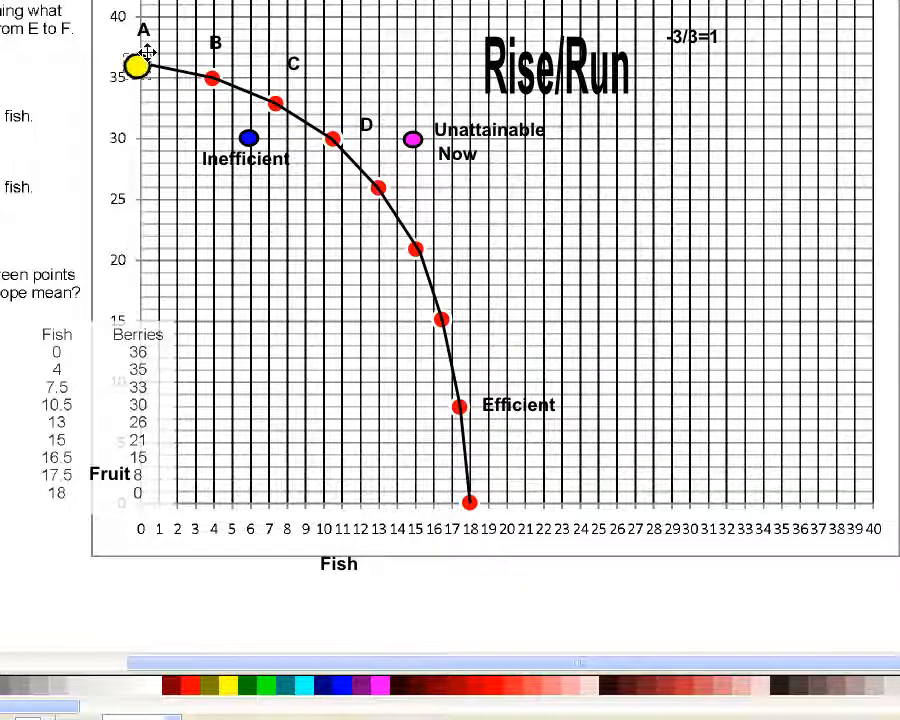
pyautogui.moveTo(132, 62); pyautogui.dragTo(368, 186)
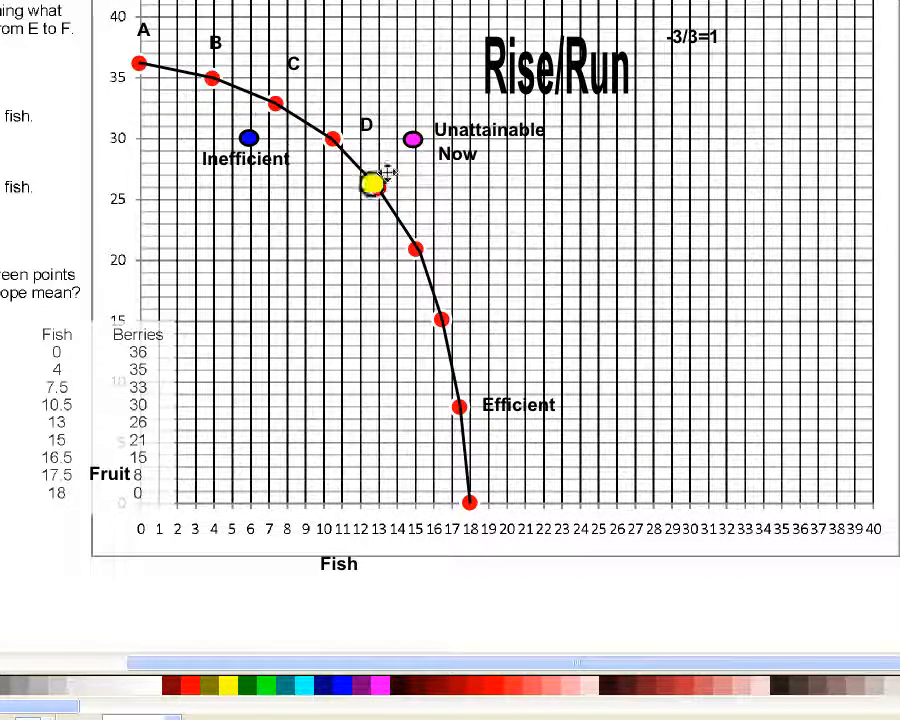
pyautogui.moveTo(370, 184); pyautogui.dragTo(608, 376)
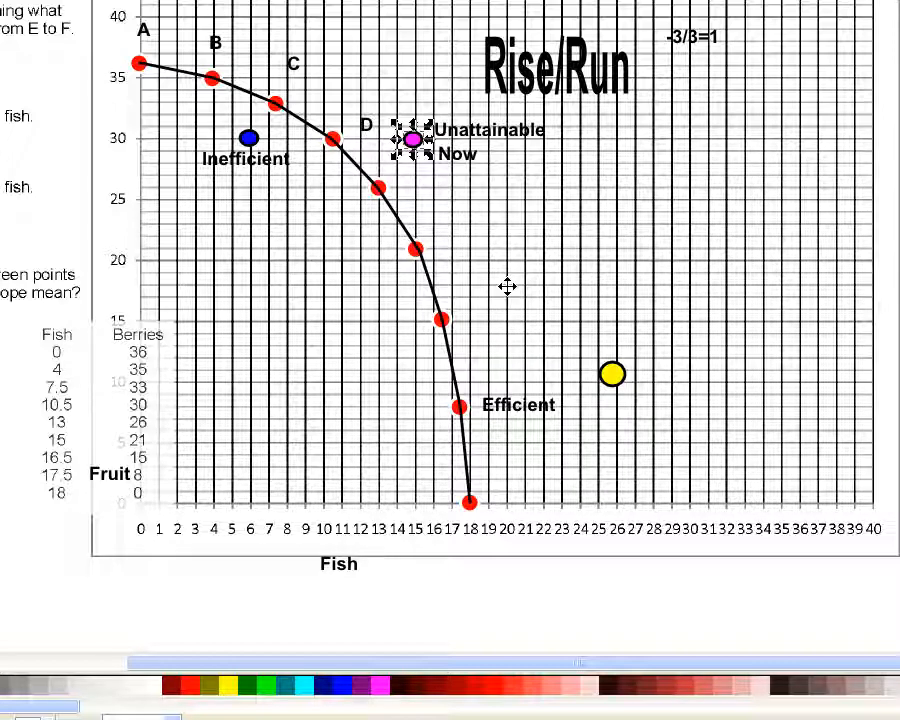
pyautogui.moveTo(654, 226)
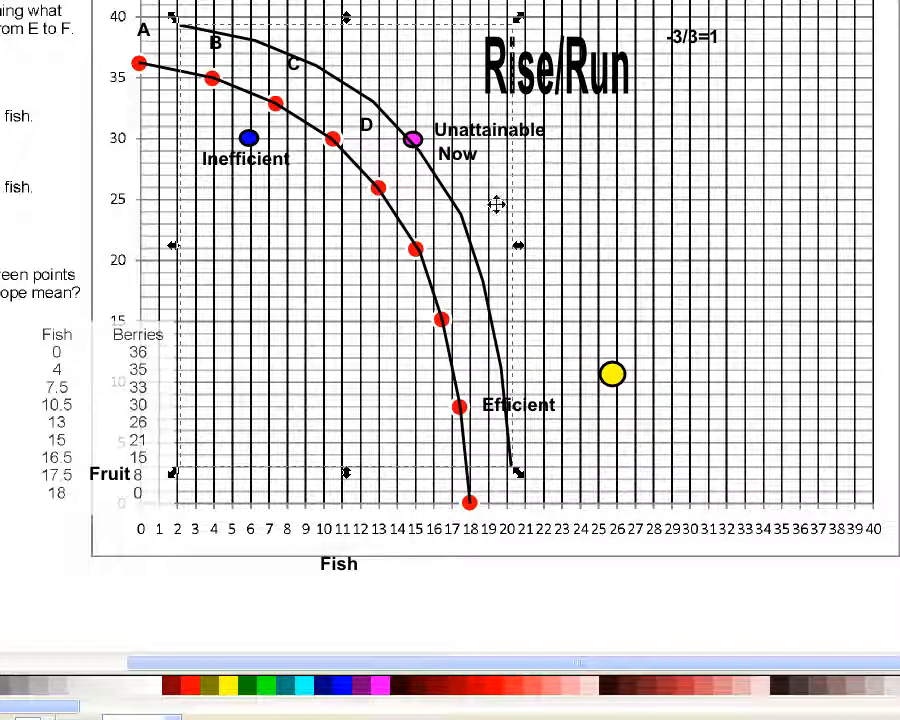
pyautogui.moveTo(452, 196)
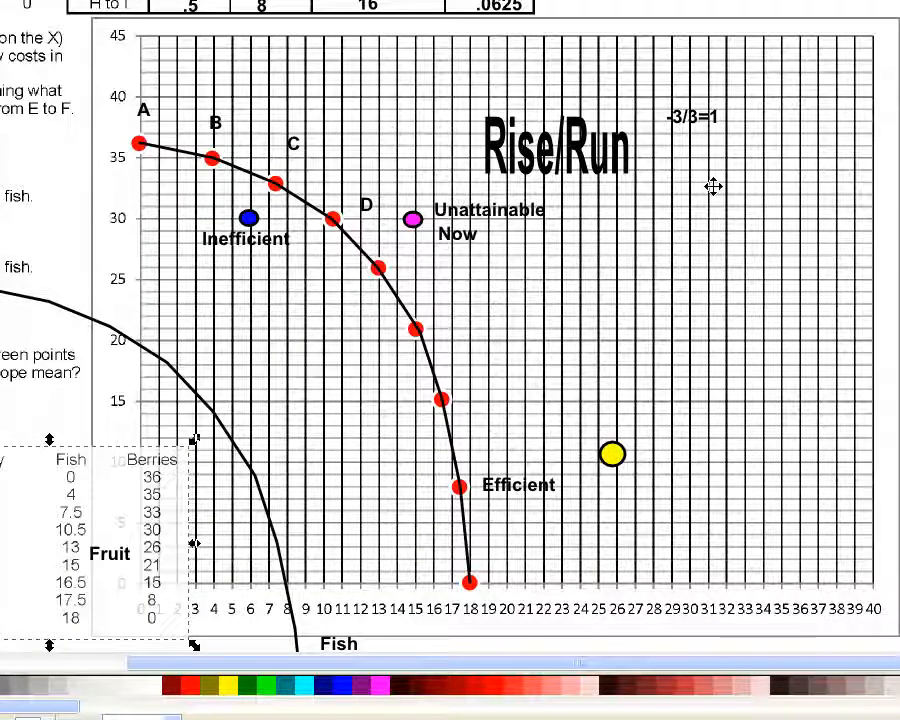
pyautogui.moveTo(720, 172)
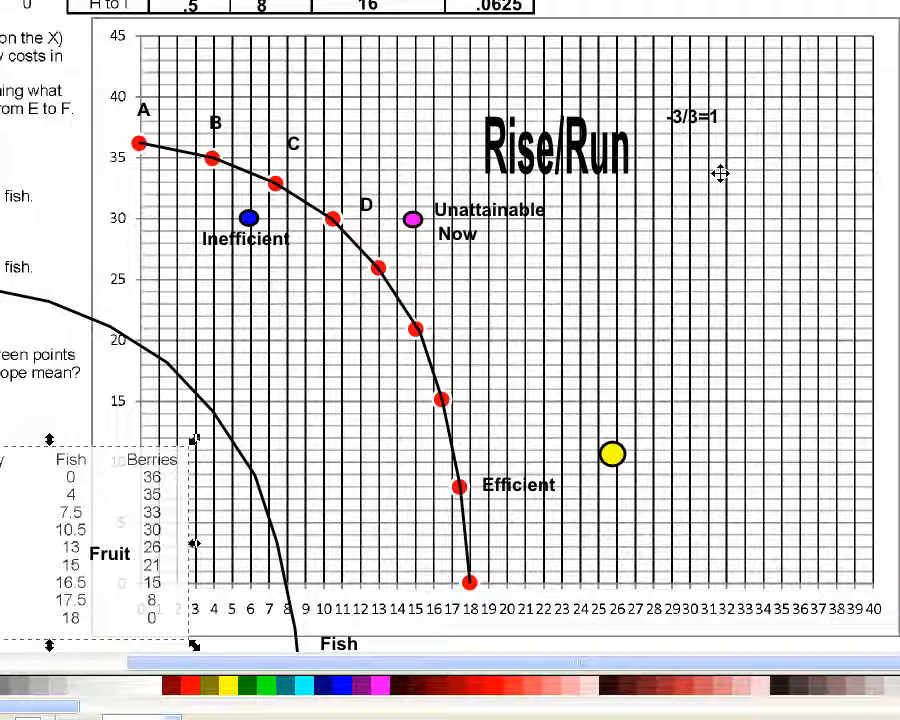